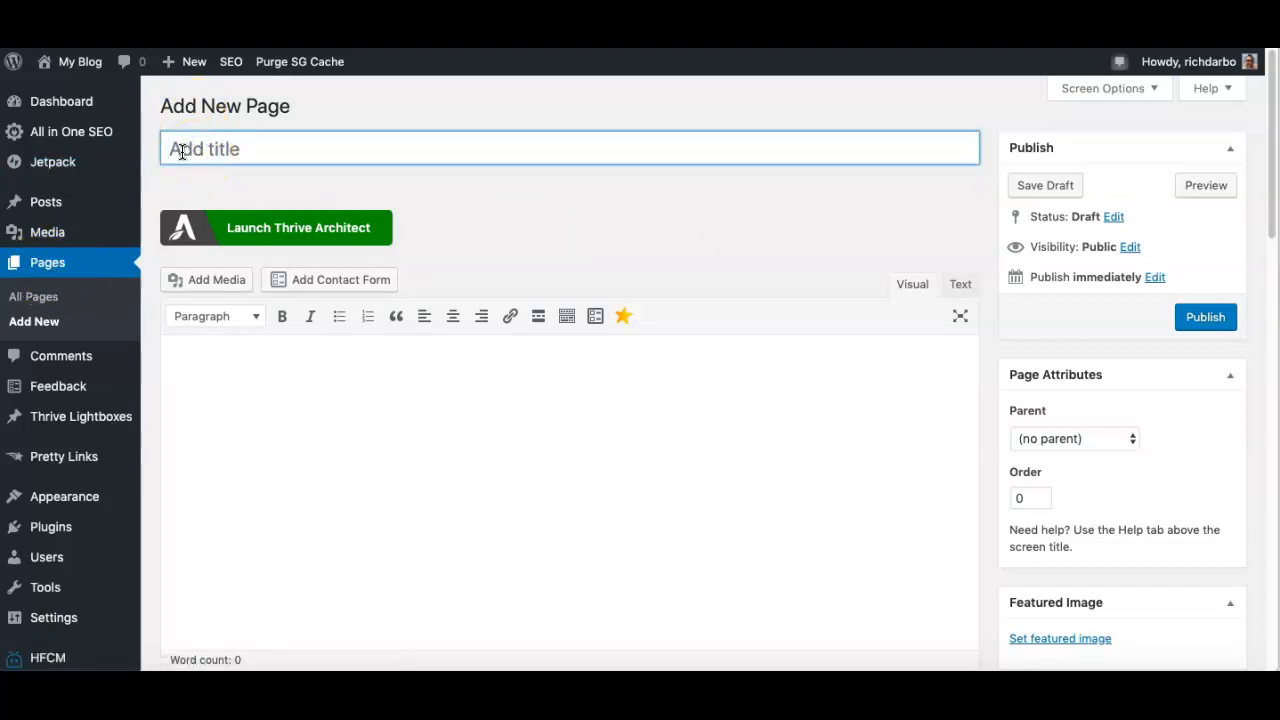
Title the new WordPress page 'Test' and launch it in Thrive Architect.
left_click(276, 227)
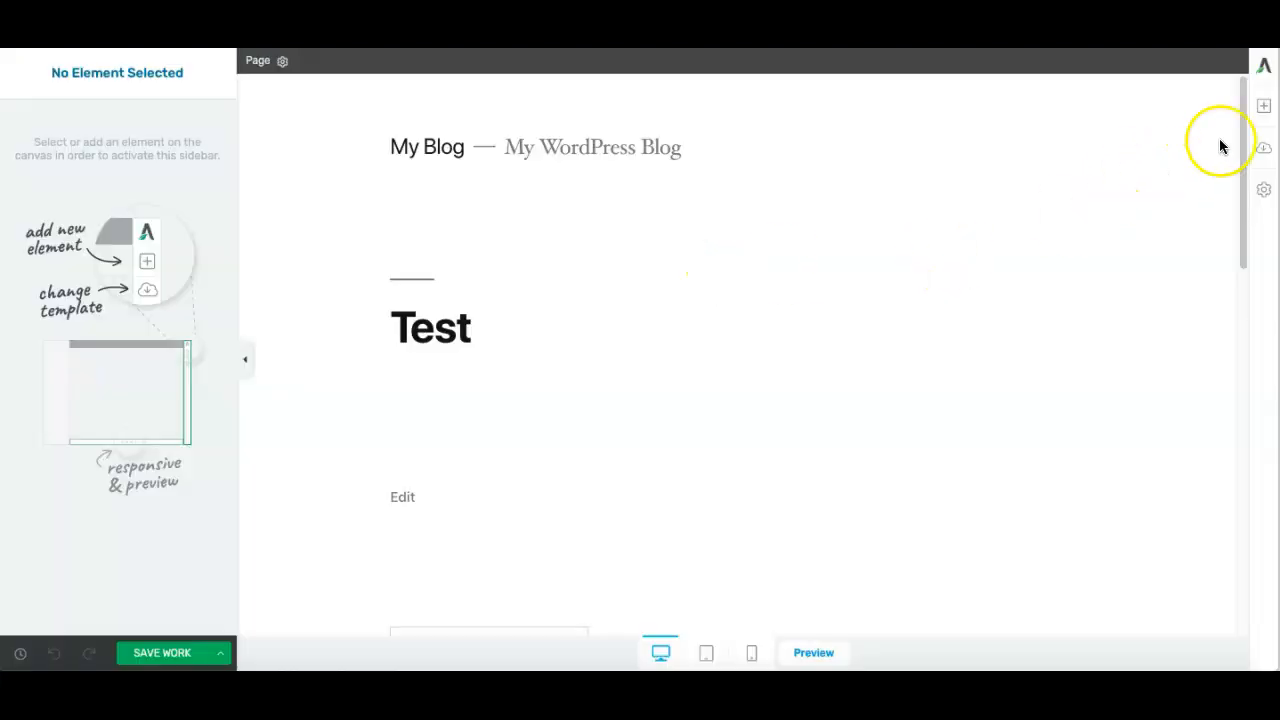
Apply the KnowHow Video Lead Generation Page template from the KnowHow set.
left_click(1263, 106)
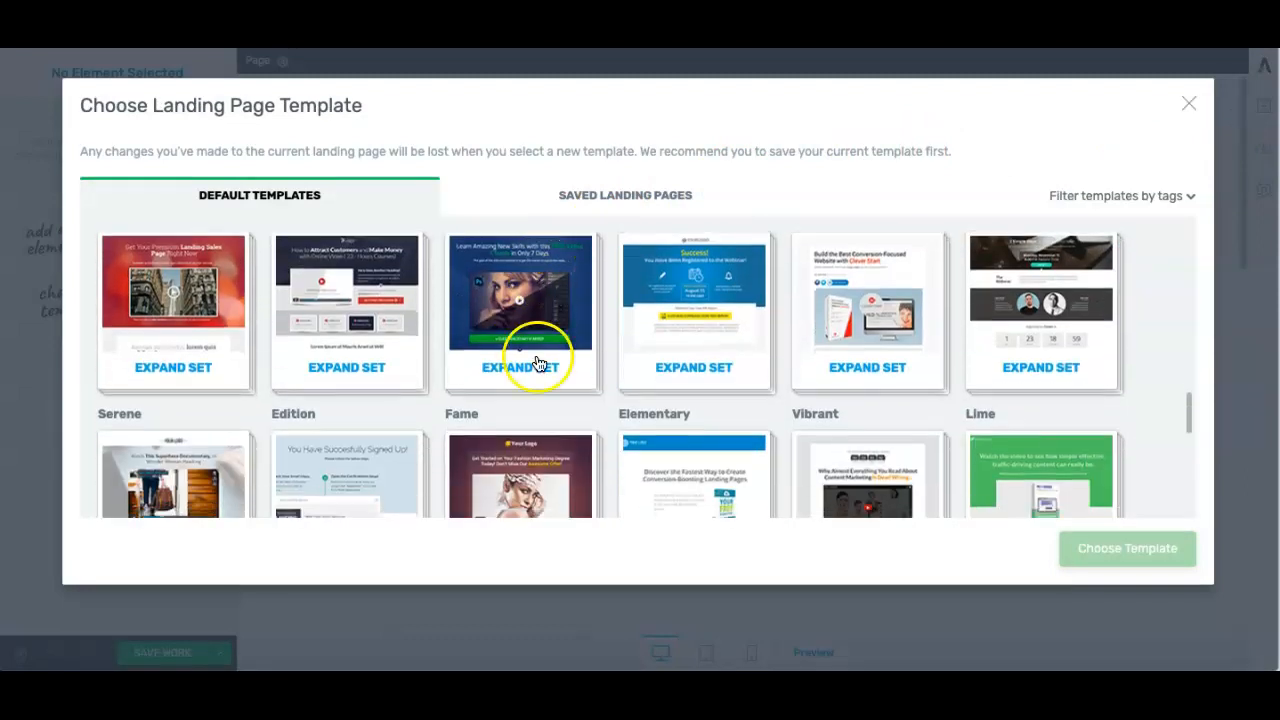
left_click(519, 367)
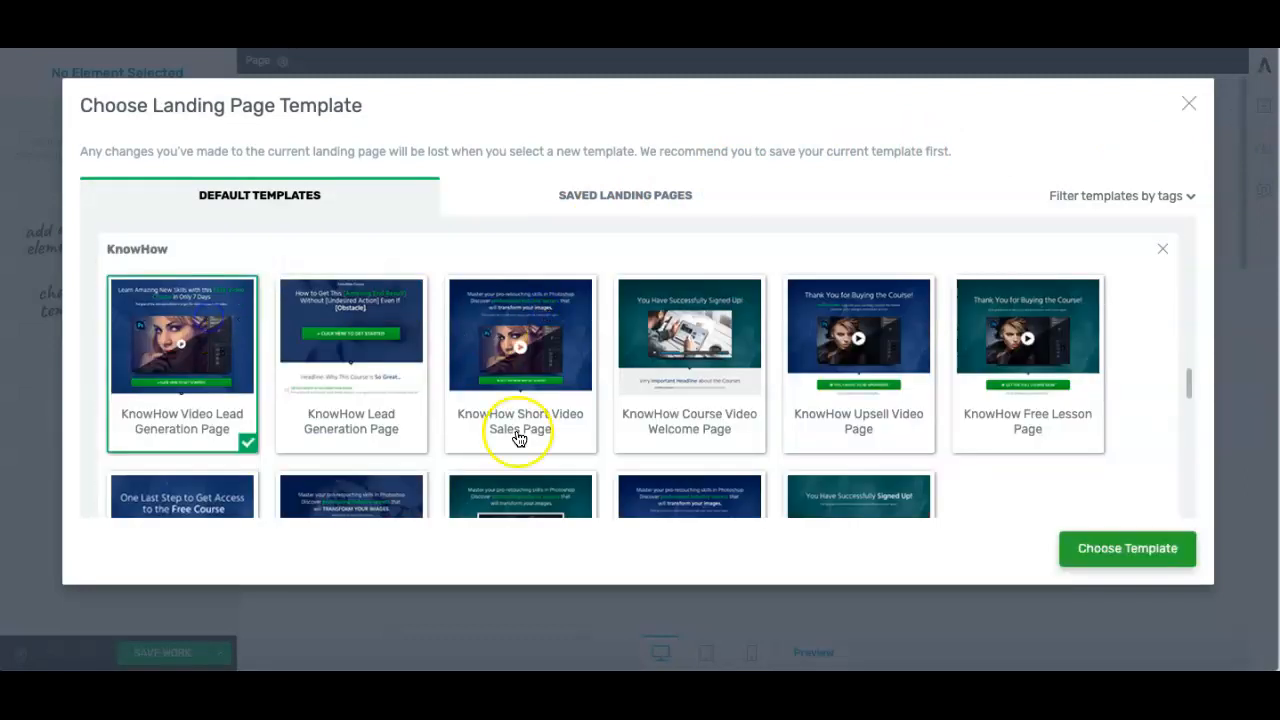
left_click(1127, 548)
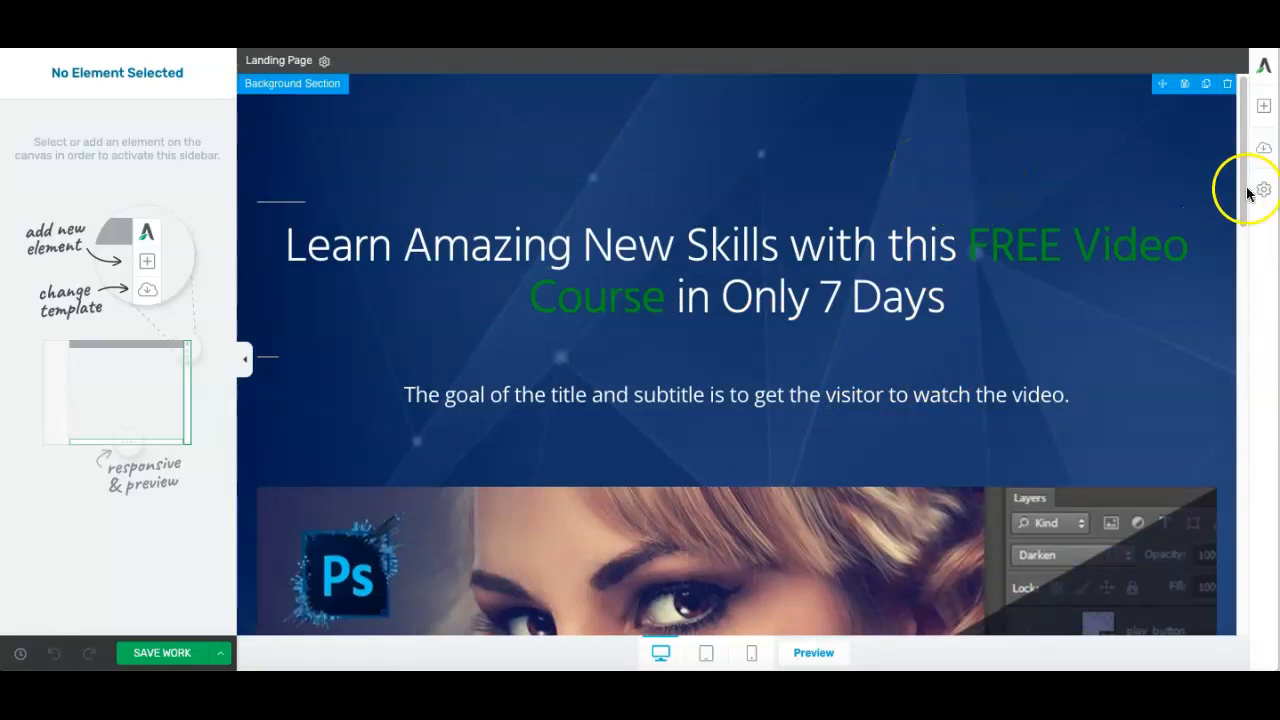
Open the Page Event Manager through the page's Advanced Settings.
left_click(1263, 189)
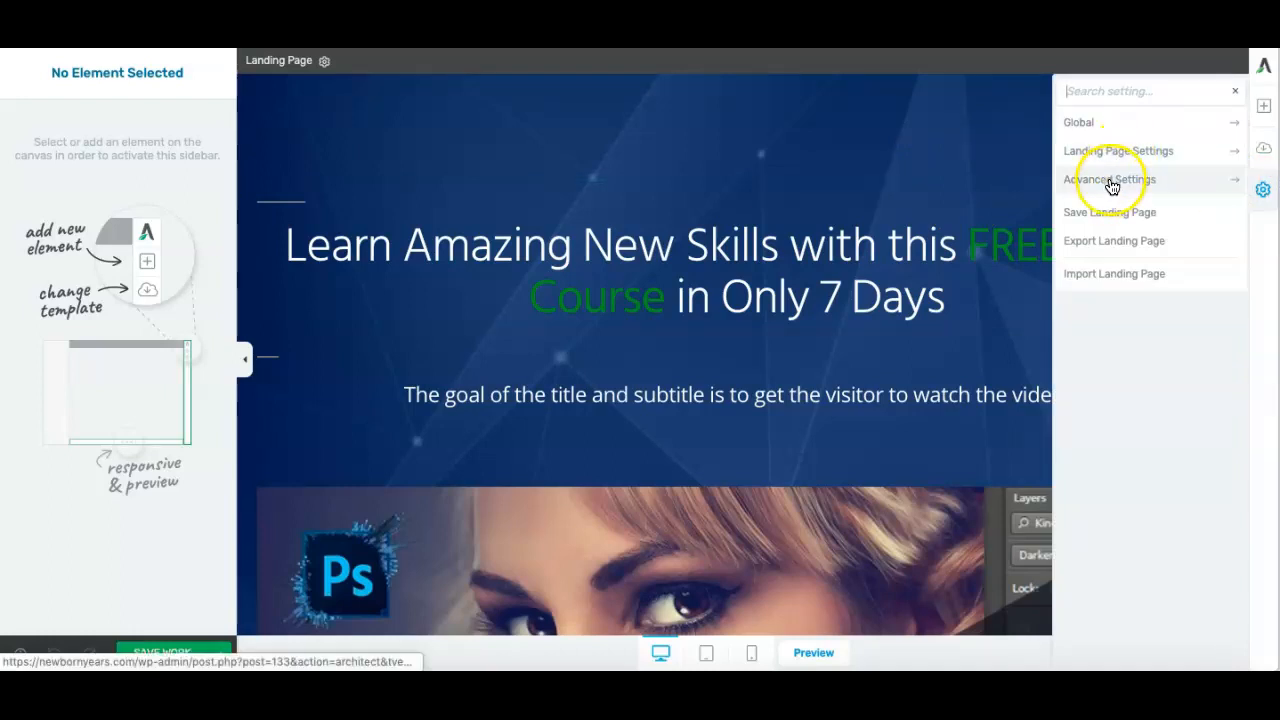
left_click(1109, 179)
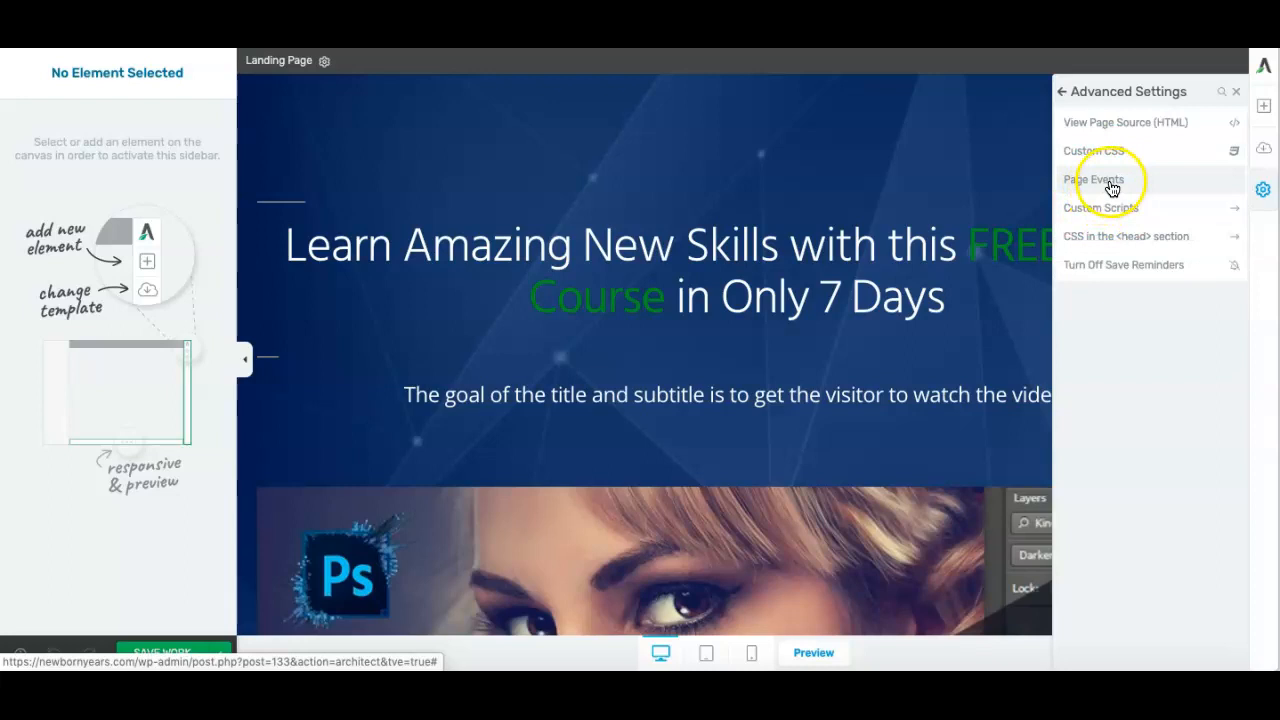
left_click(1094, 179)
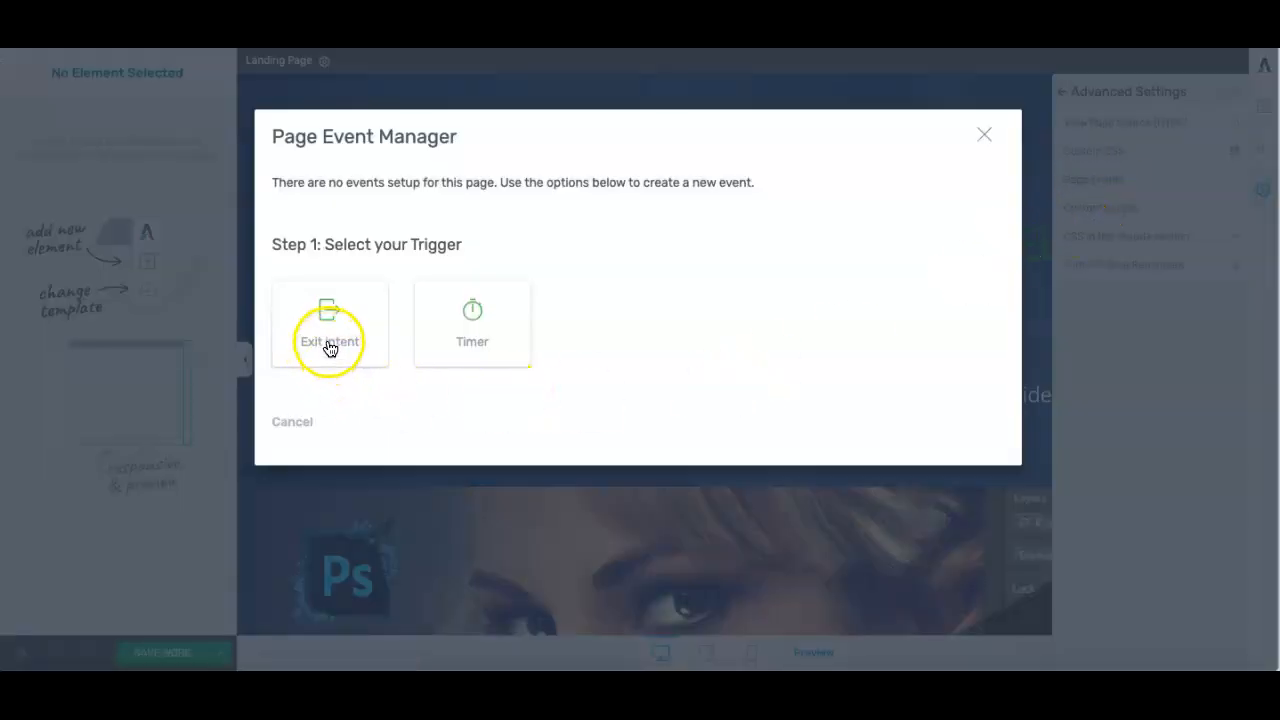
Add an Exit Intent event opening the new 'test' lightbox with Instant animation.
left_click(329, 325)
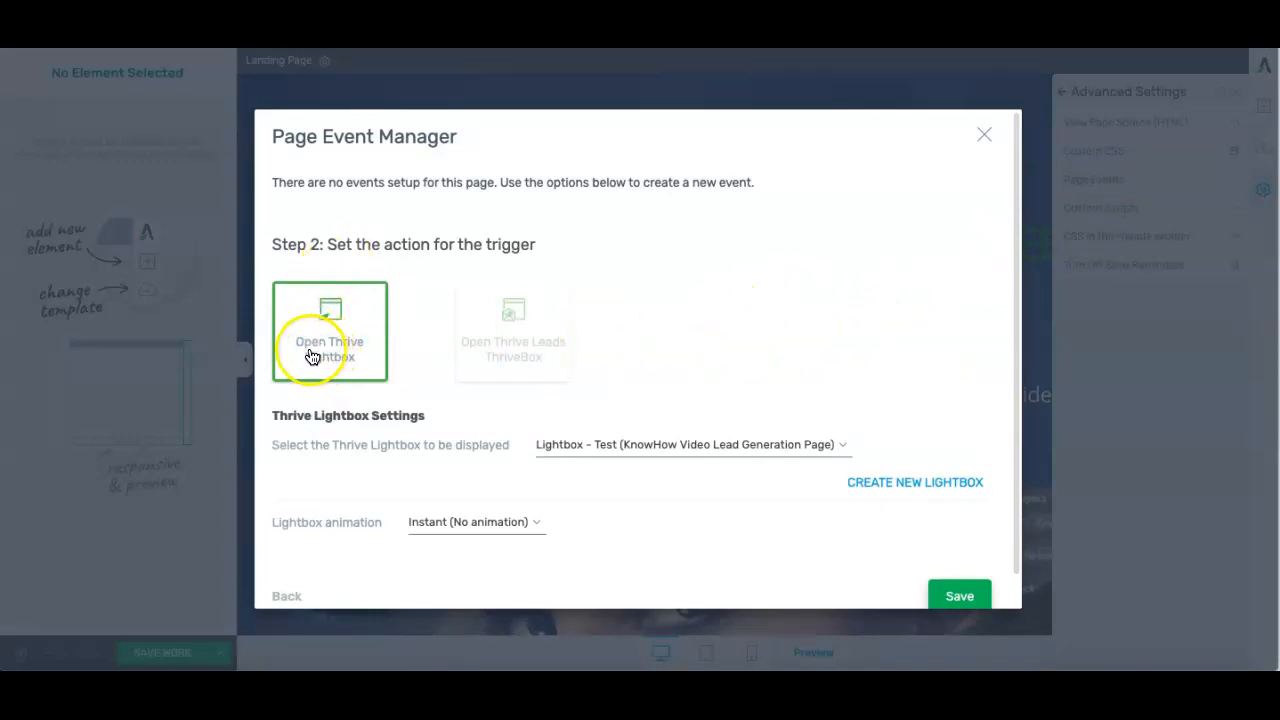
mouse_move(355, 368)
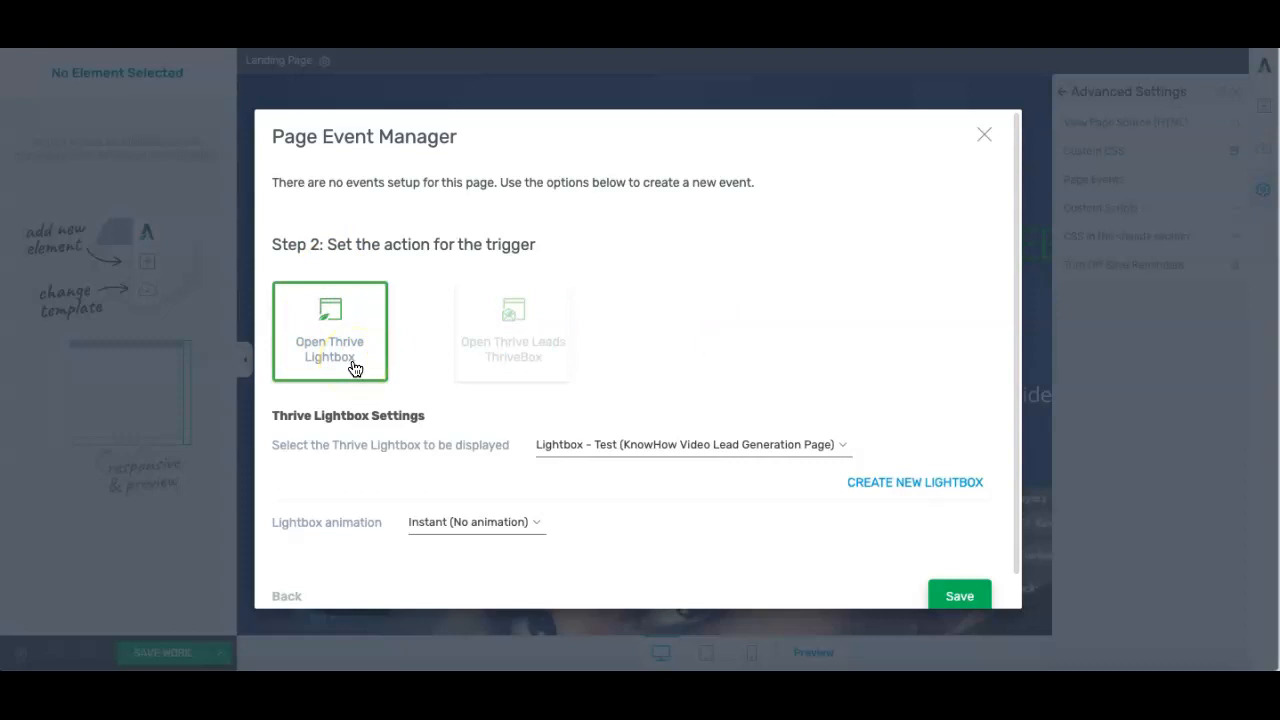
mouse_move(824, 450)
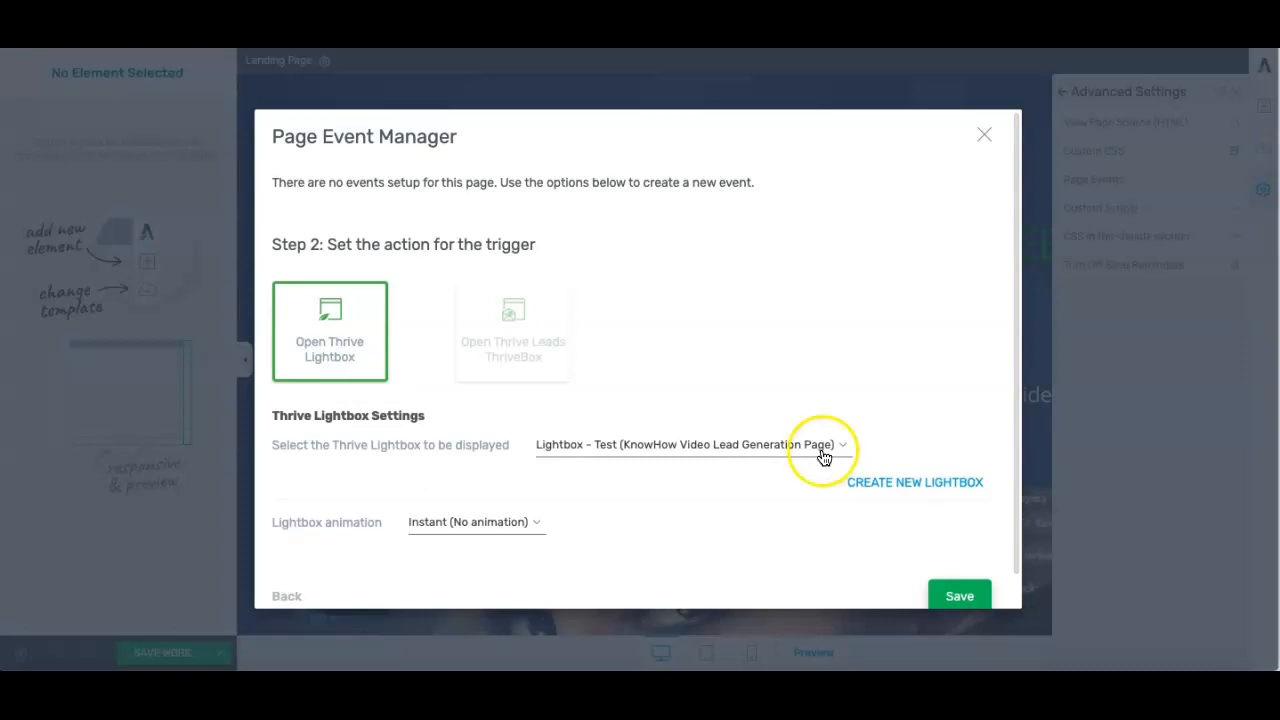
left_click(913, 482)
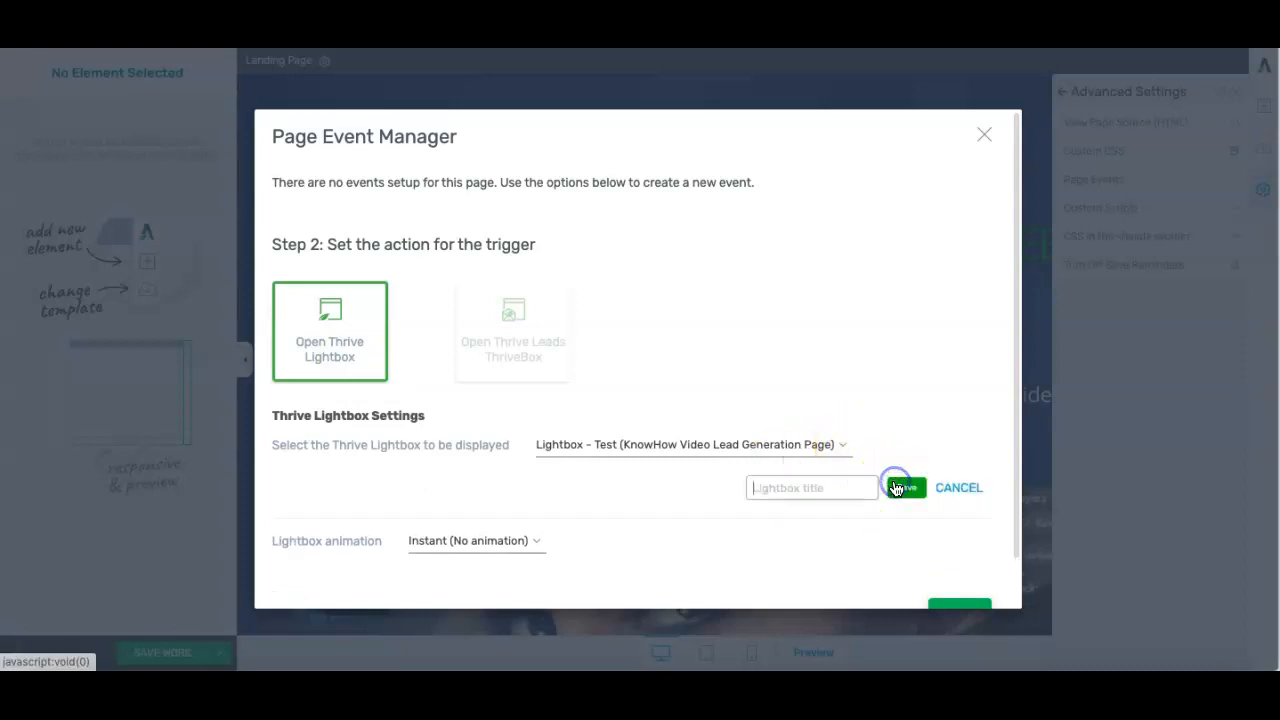
left_click(903, 487)
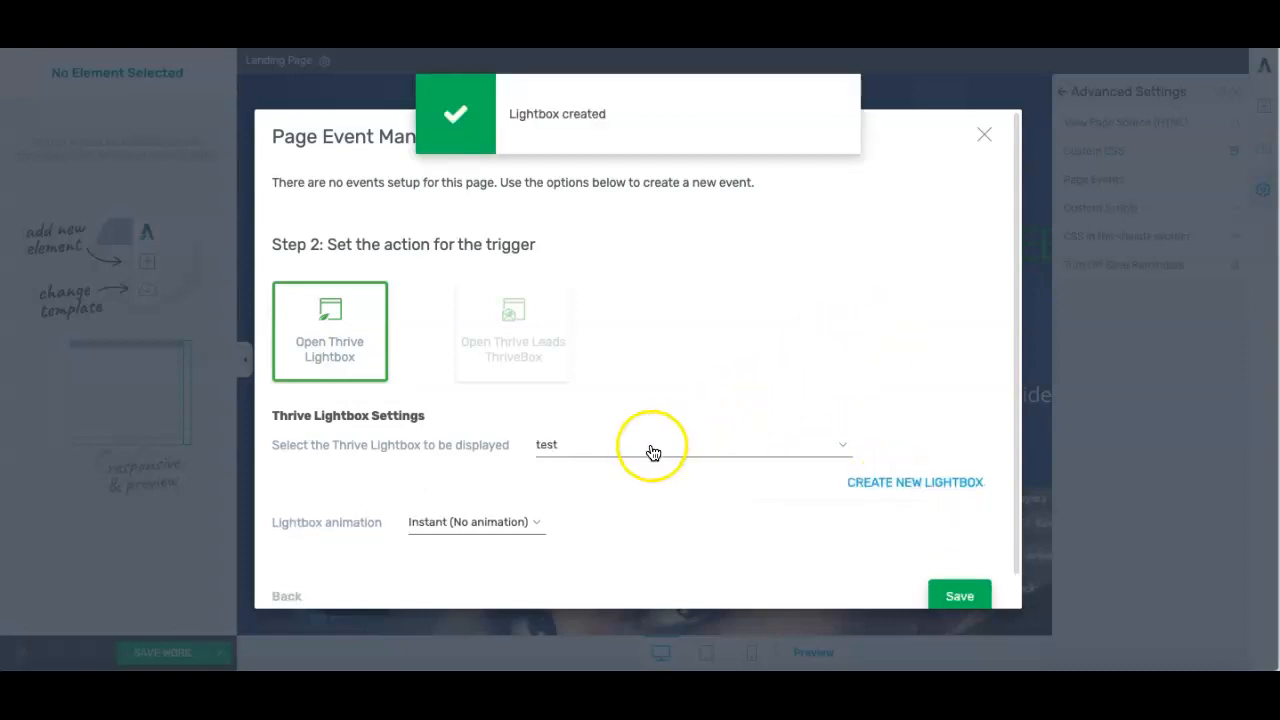
left_click(690, 444)
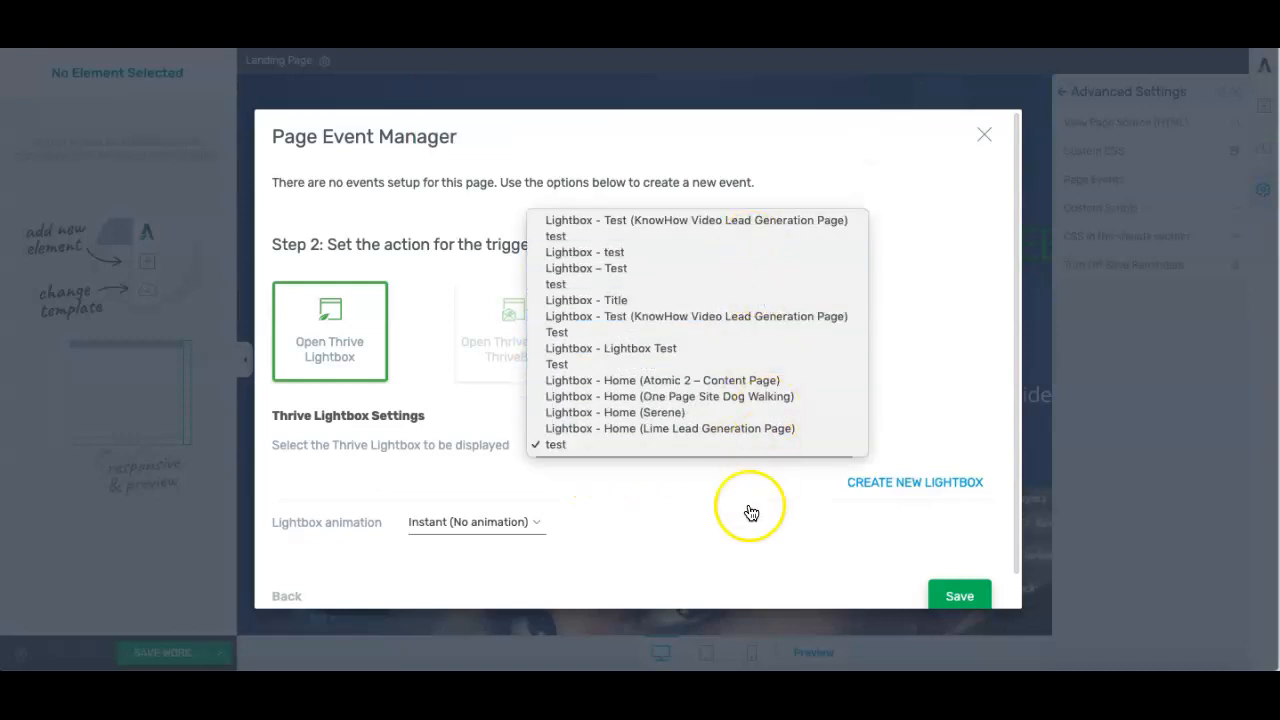
left_click(555, 444)
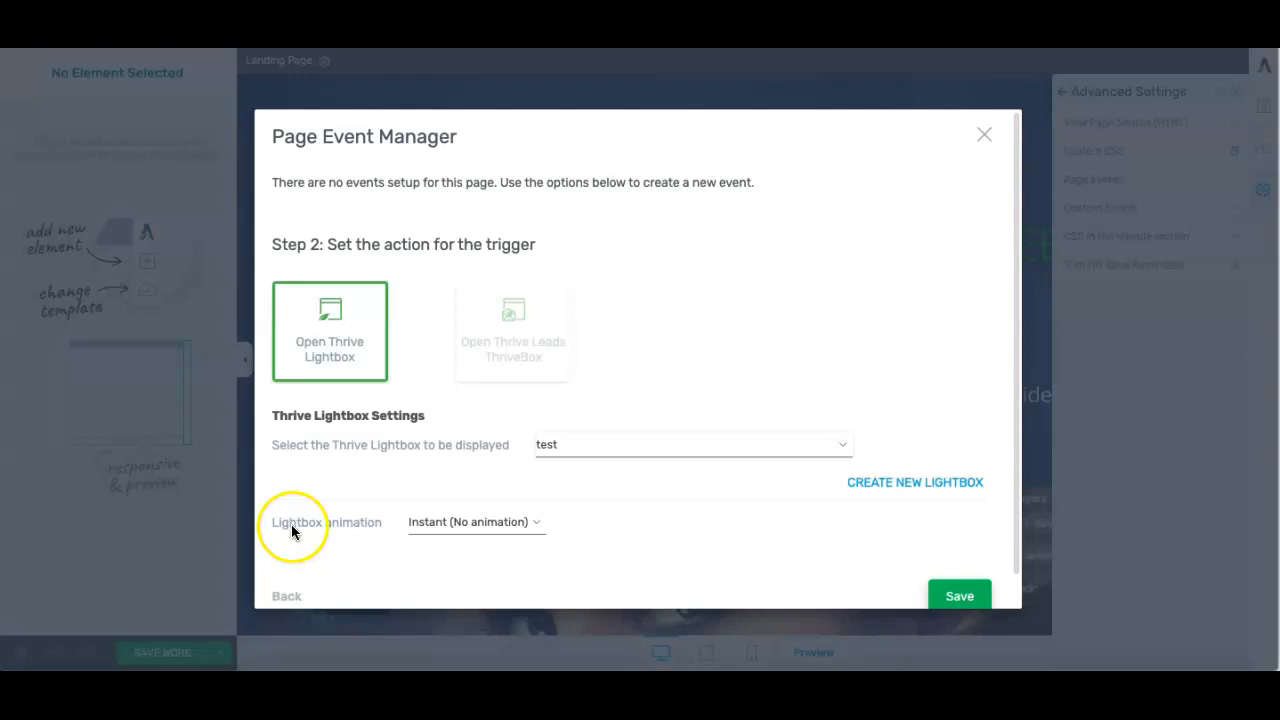
left_click(476, 521)
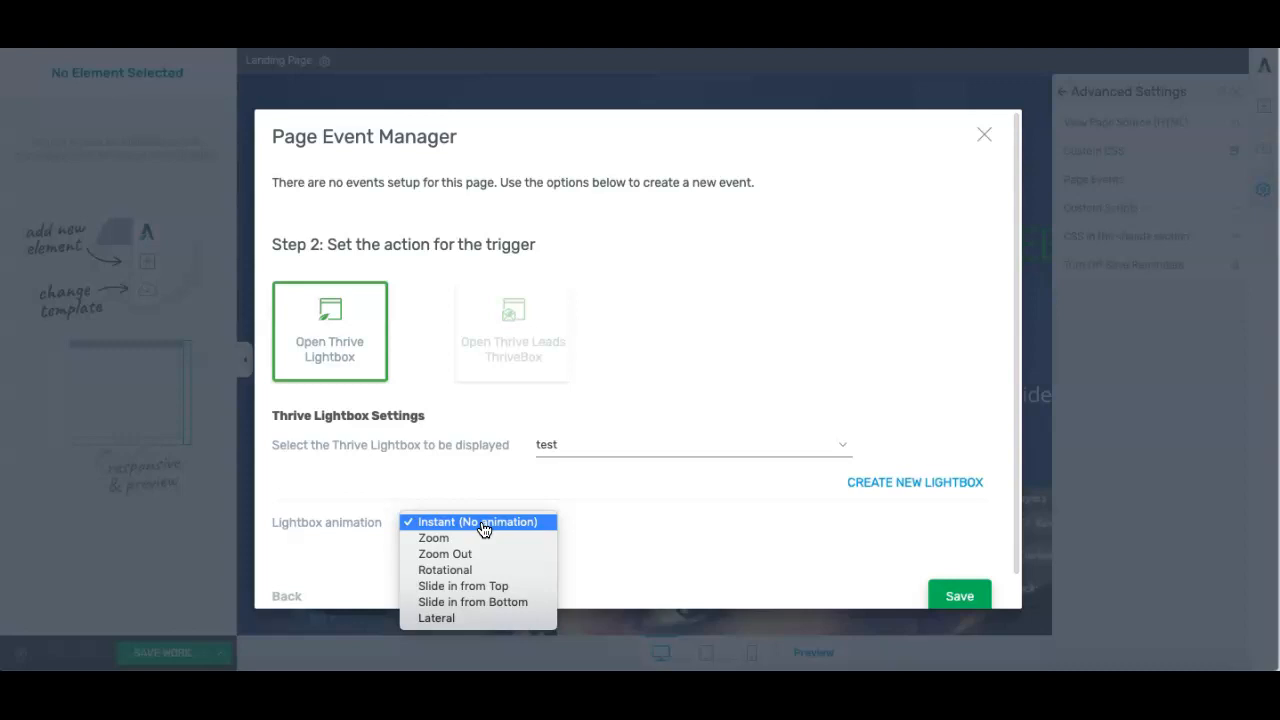
mouse_move(488, 527)
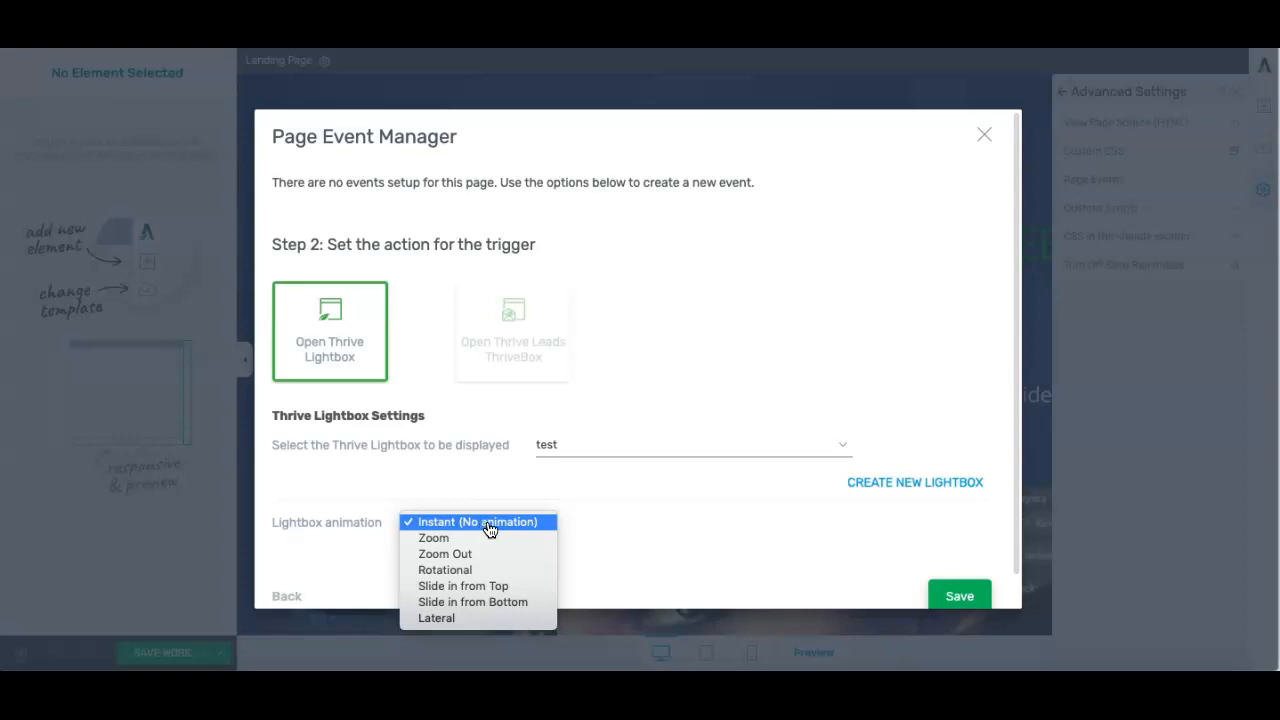
left_click(958, 595)
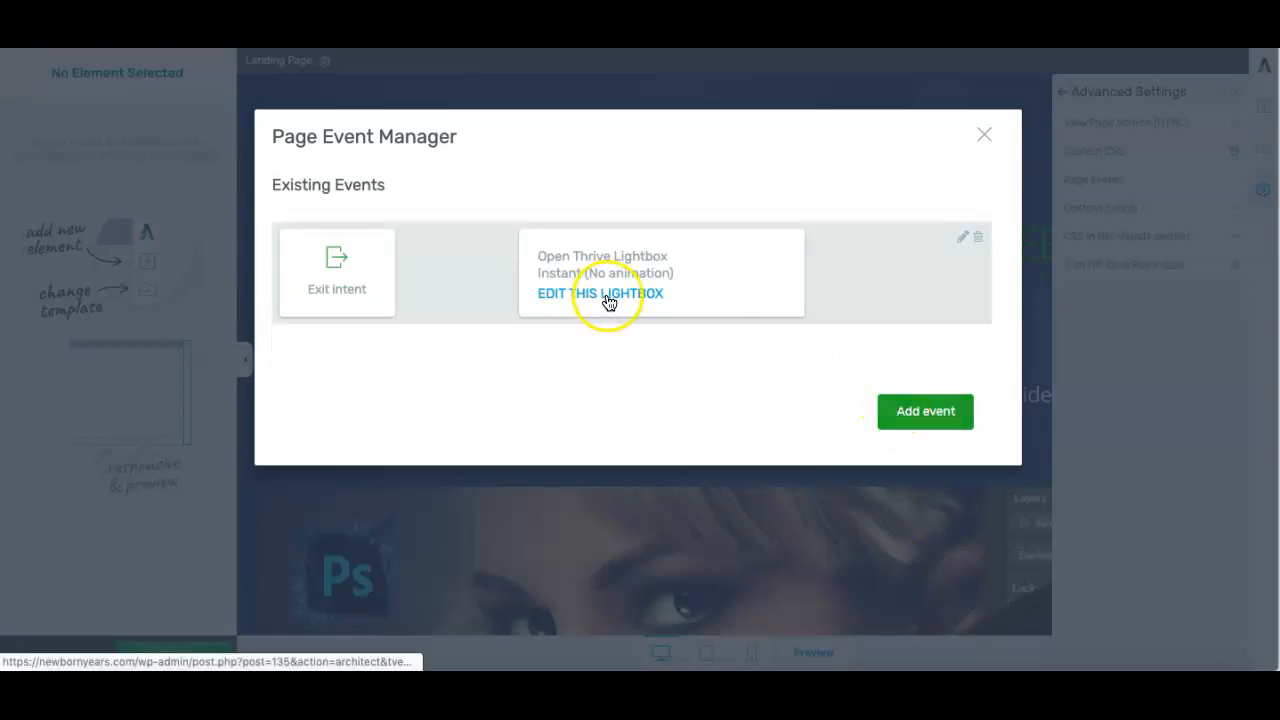
Edit the test lightbox, resize its product image to 398 px, and select the opt-in form.
left_click(600, 293)
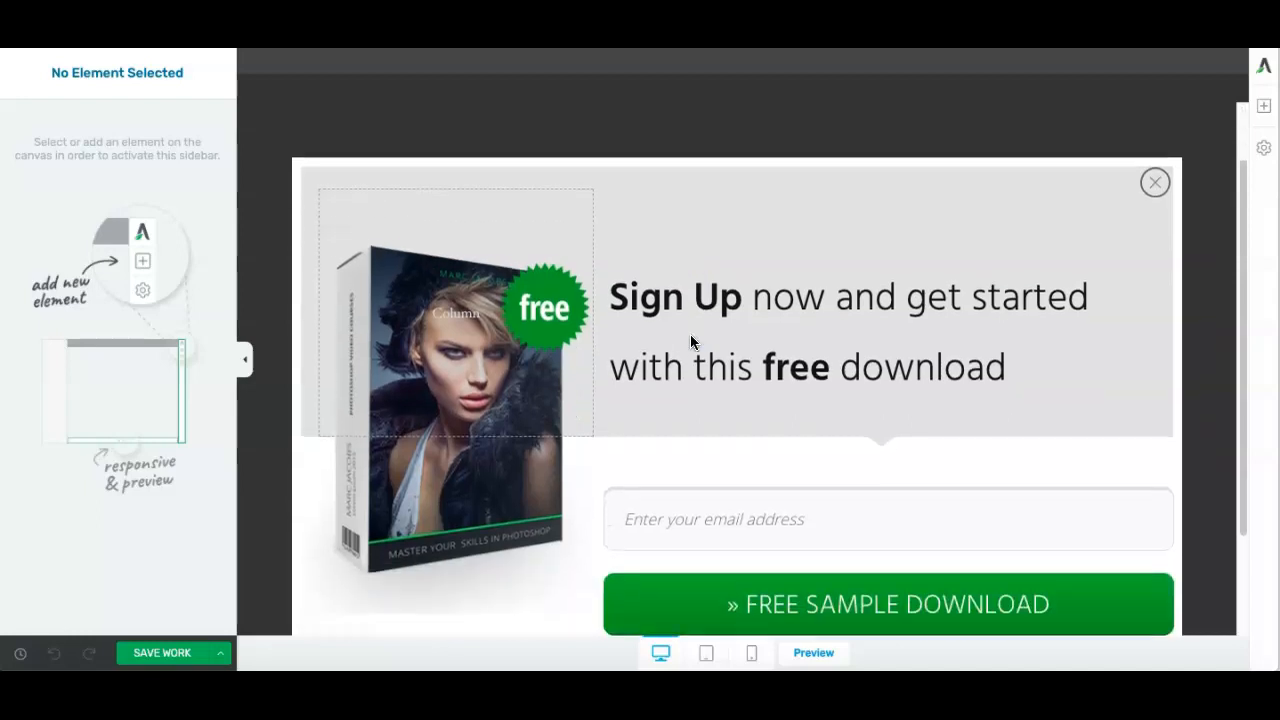
scroll("down", 3)
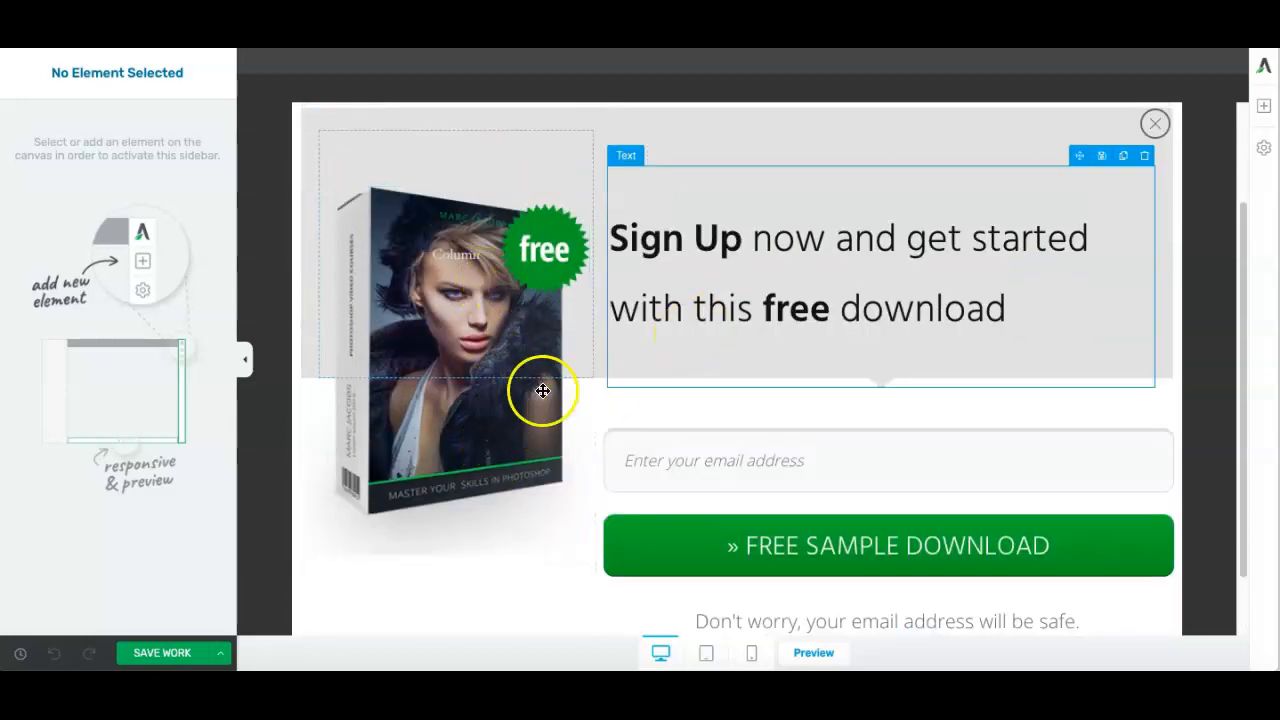
left_click(463, 367)
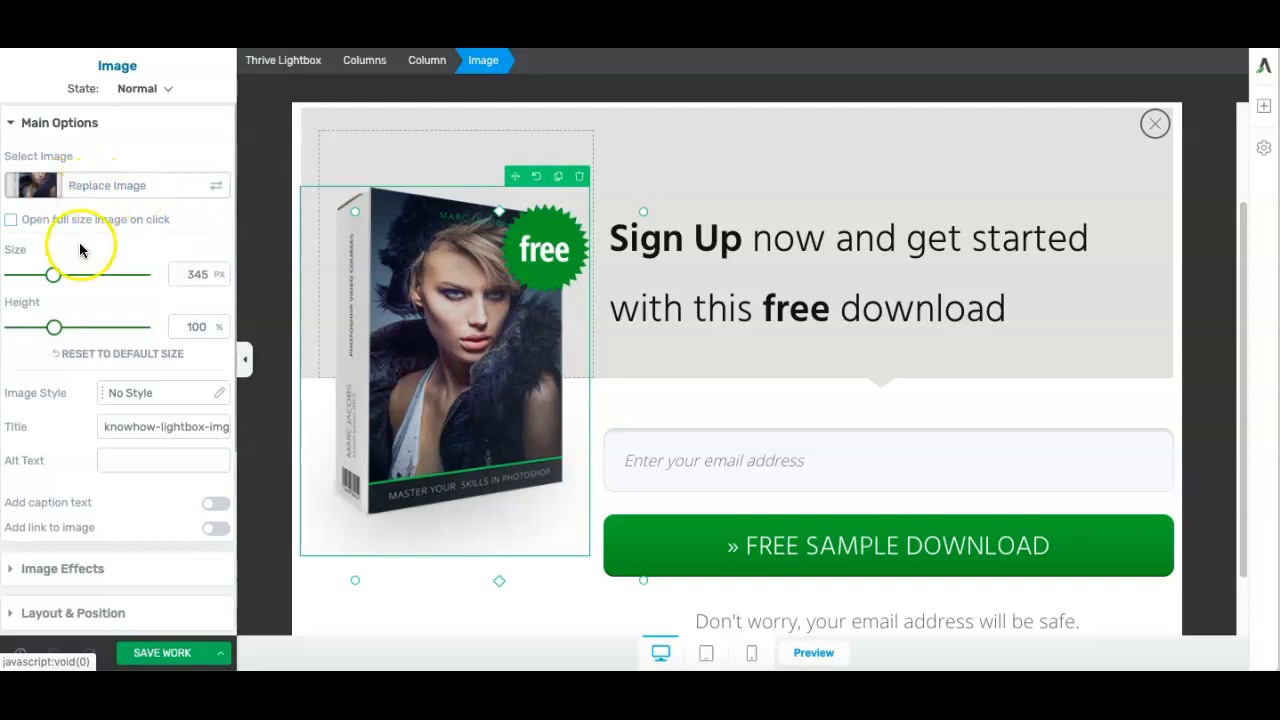
left_click_drag(52, 274, 62, 274)
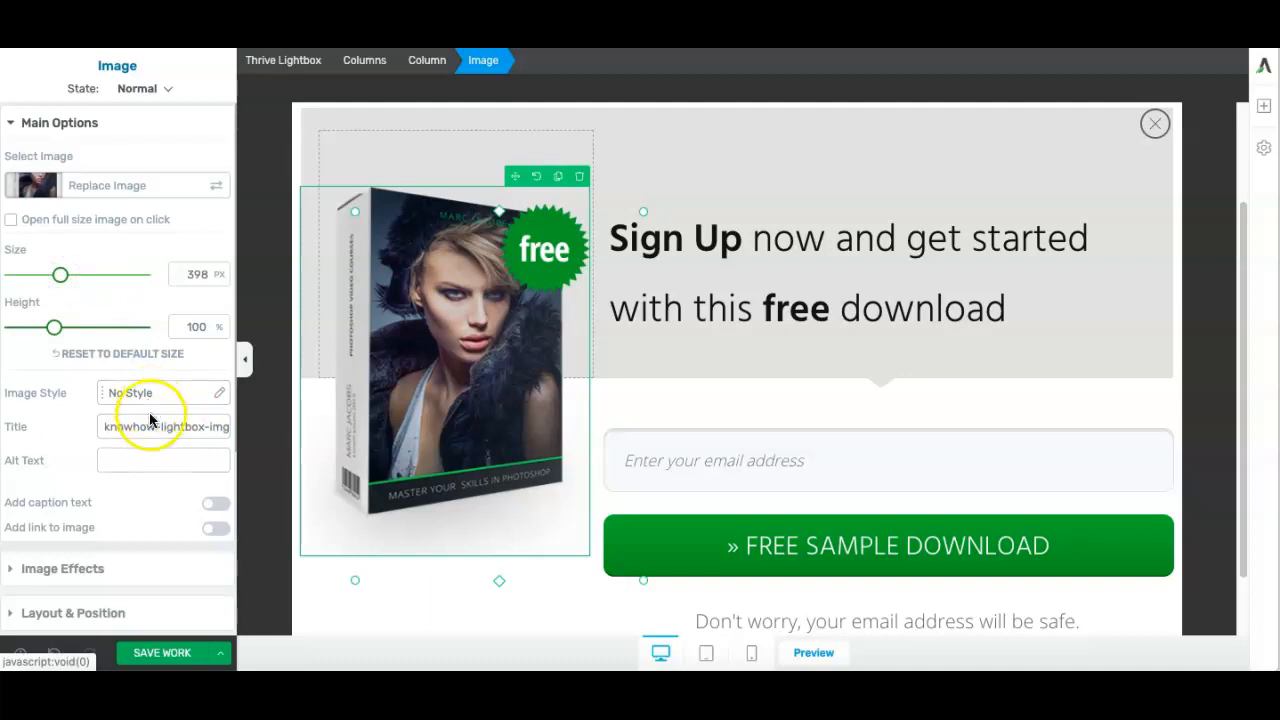
left_click(753, 281)
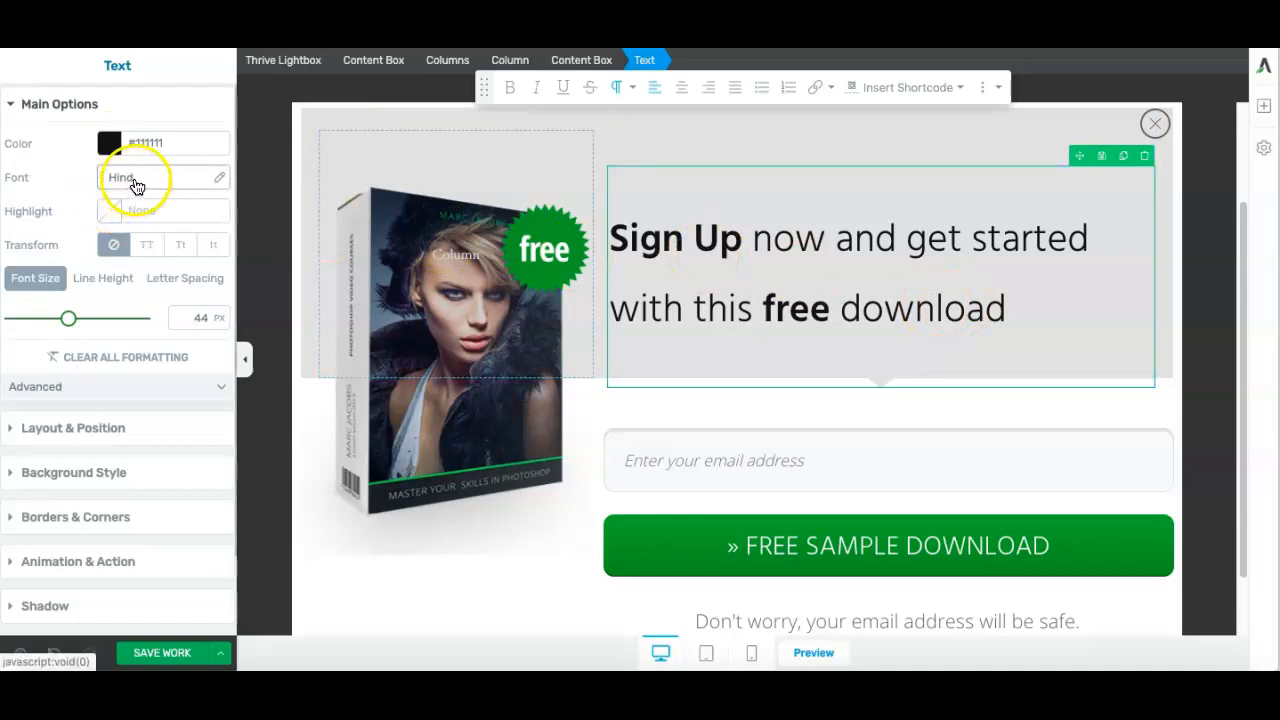
mouse_move(910, 300)
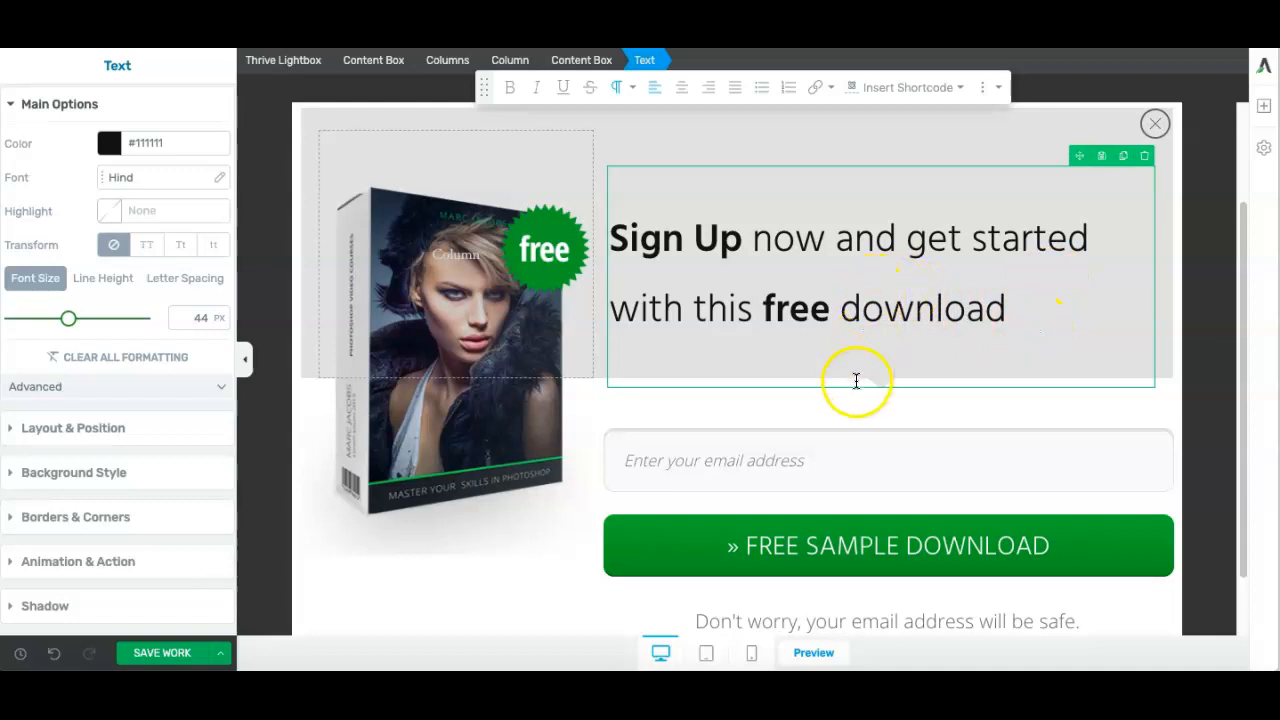
left_click(740, 461)
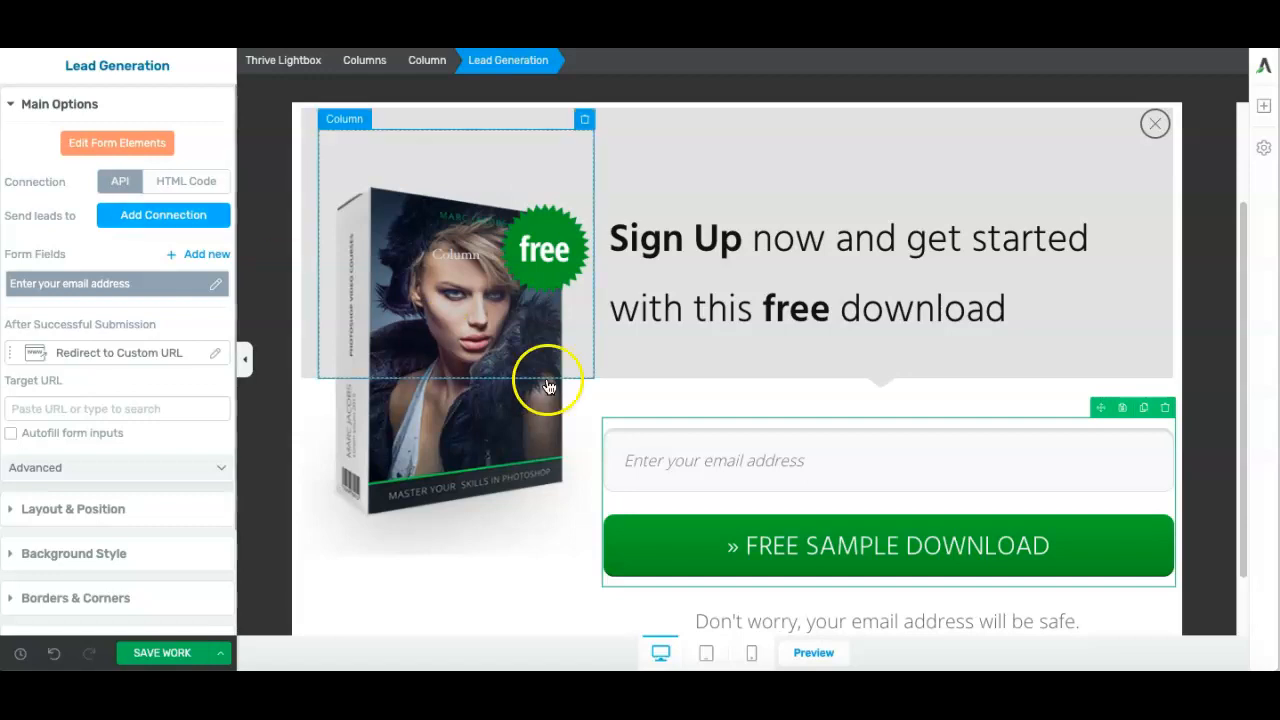
left_click(163, 215)
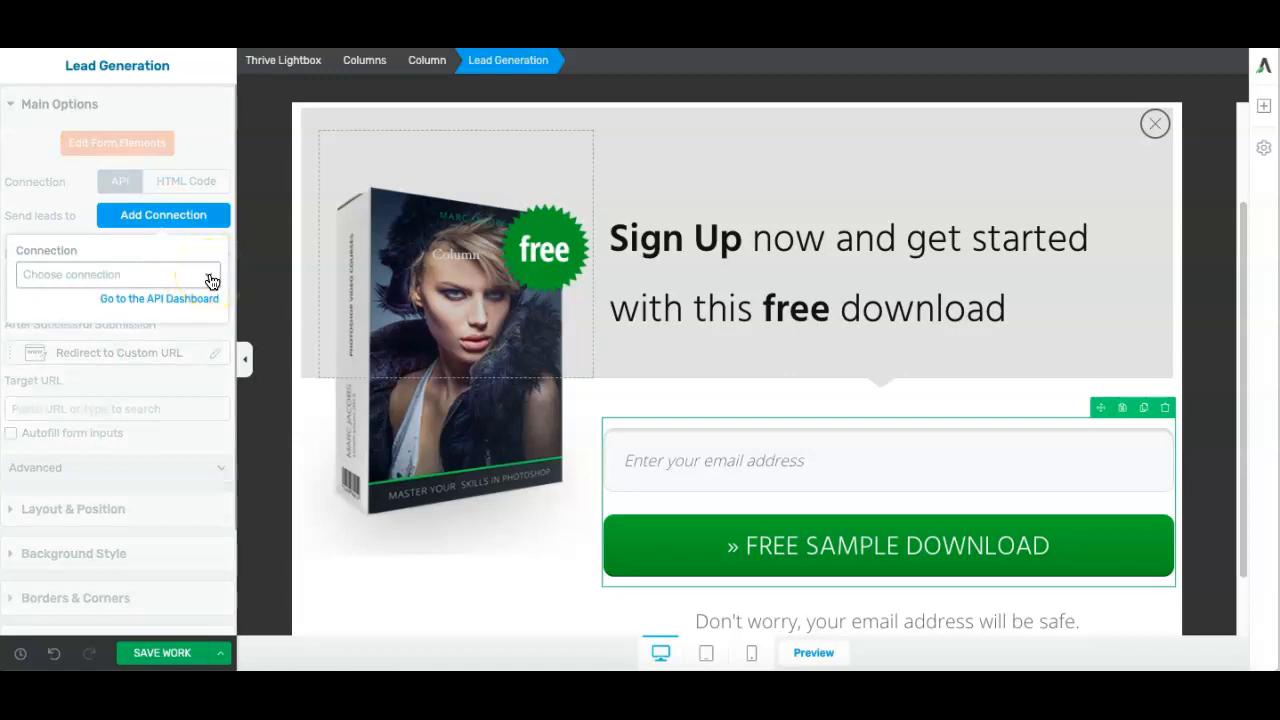
left_click(115, 274)
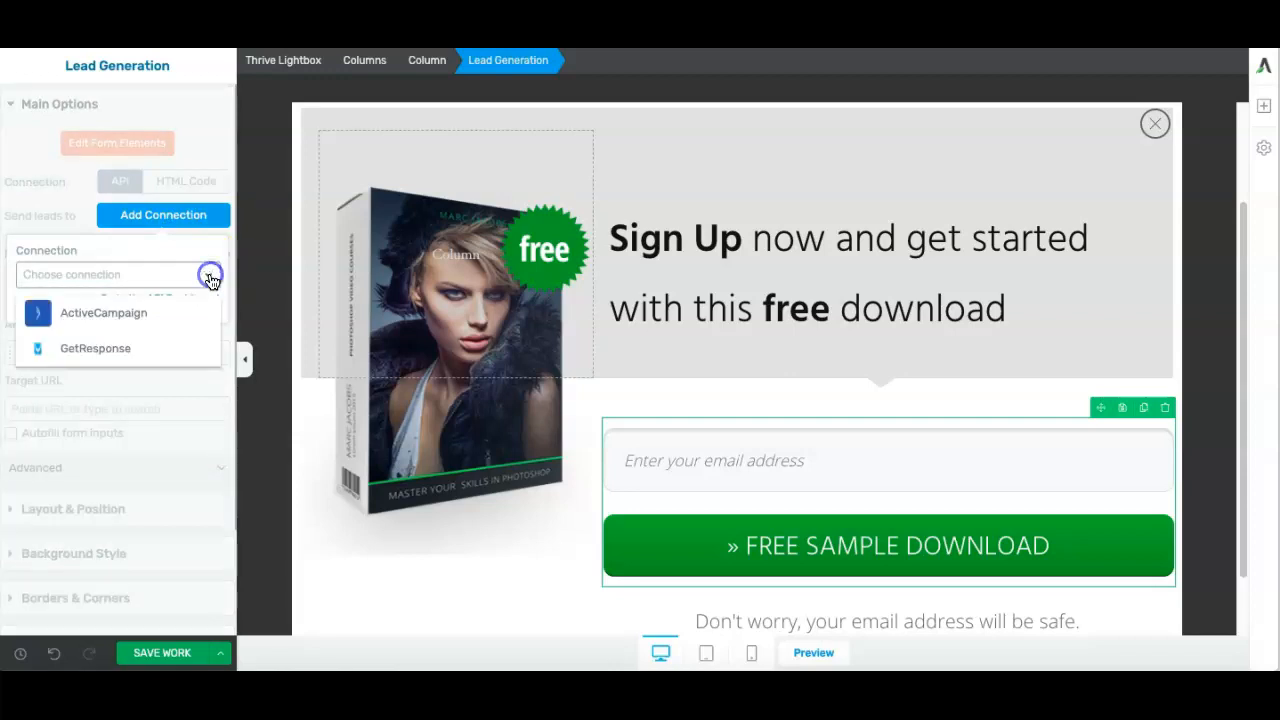
left_click(95, 348)
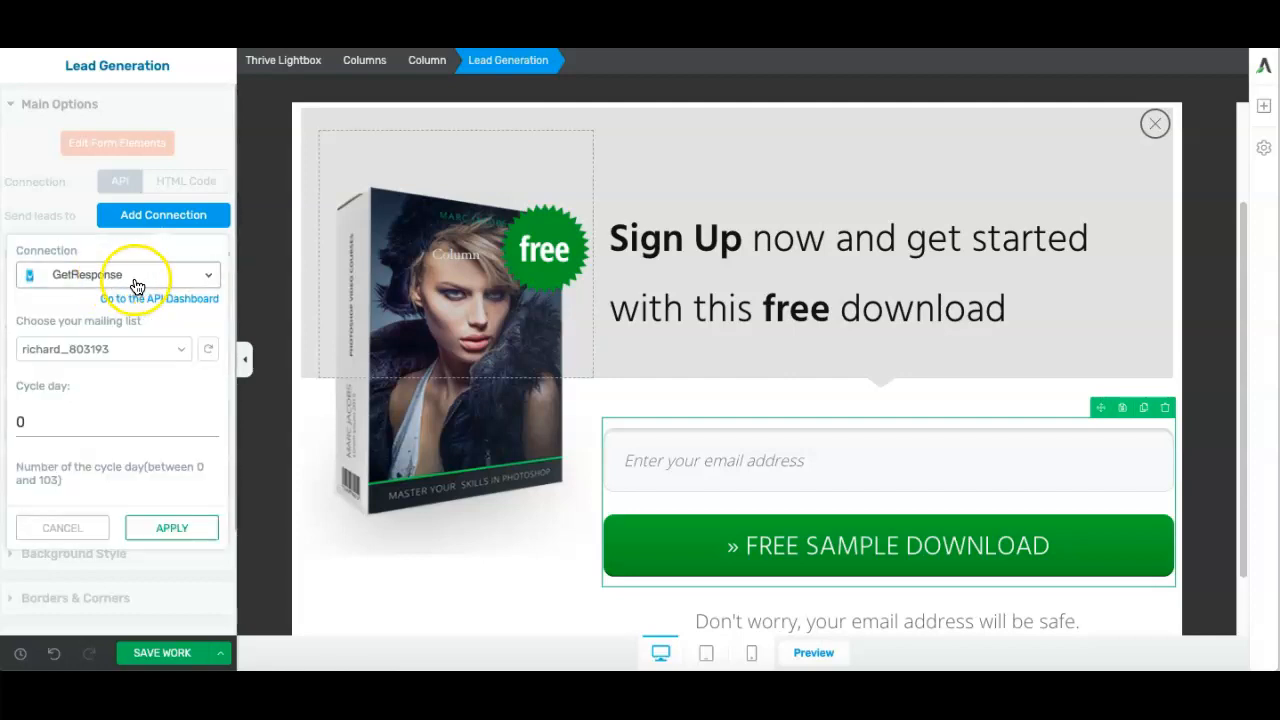
mouse_move(155, 349)
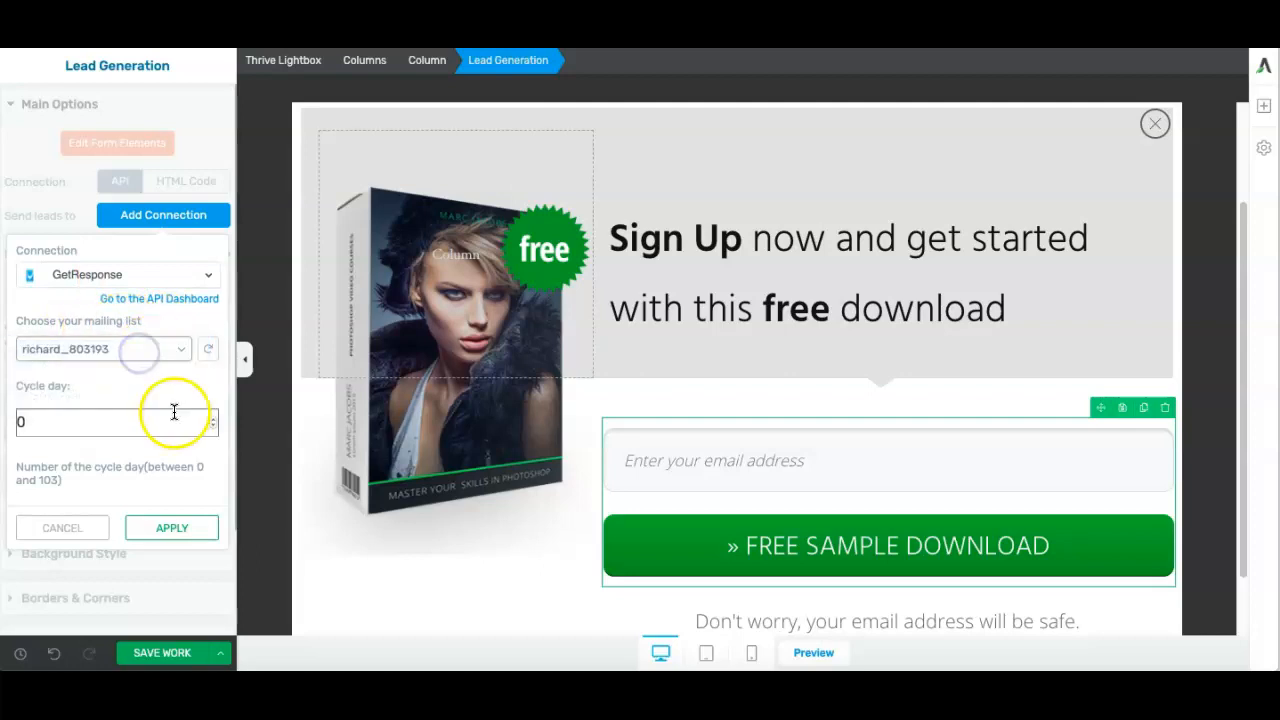
left_click(171, 527)
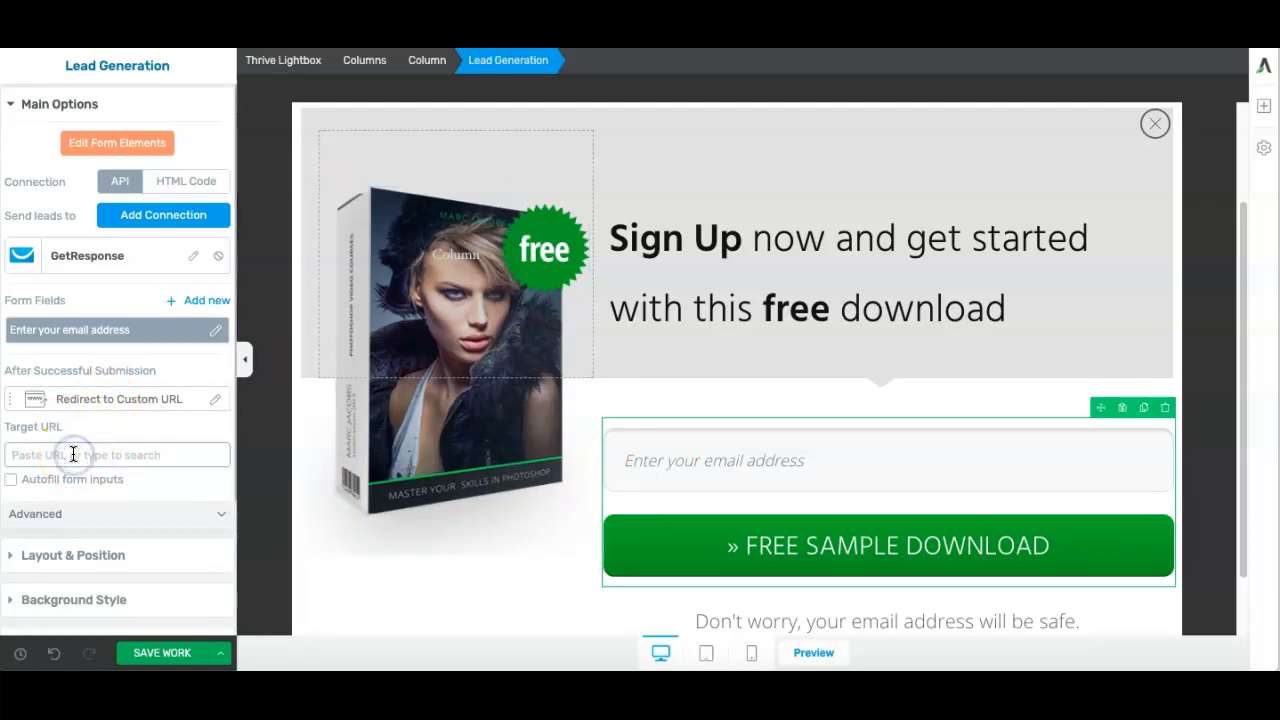
type("http://mywebsite.com")
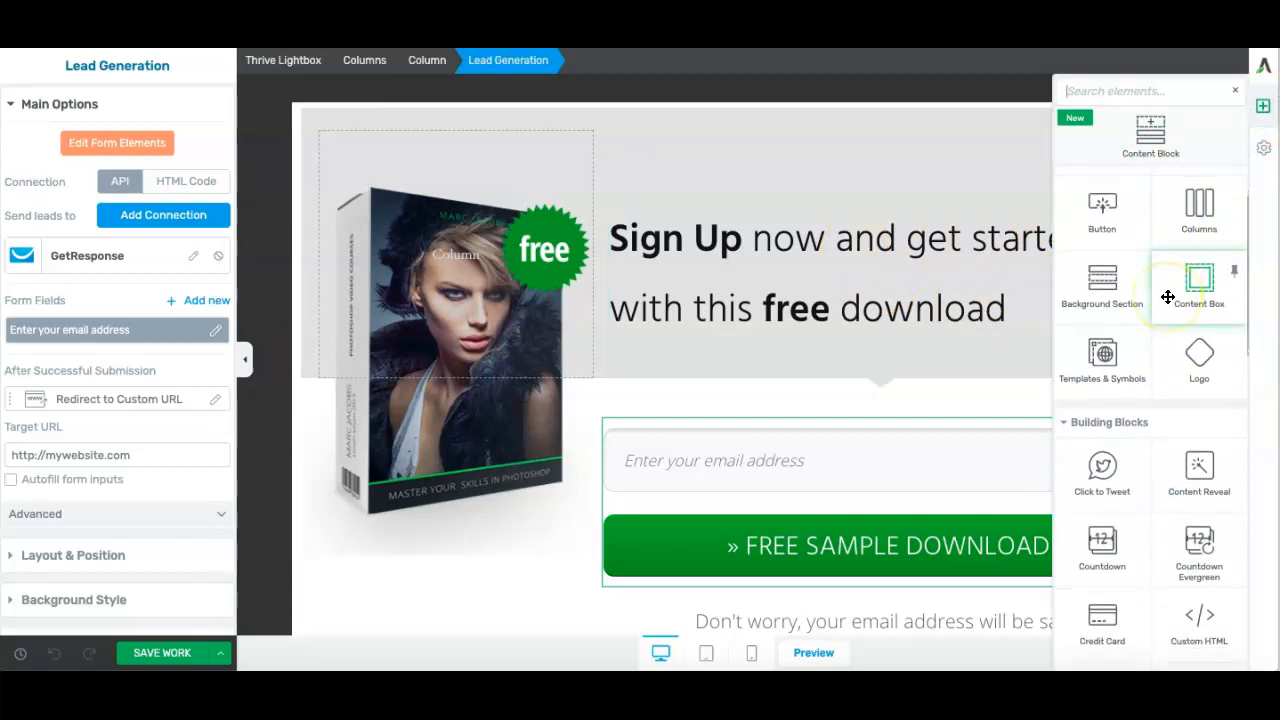
Select the sign-up heading, then leave the editor to view the published landing page.
scroll("down", 3)
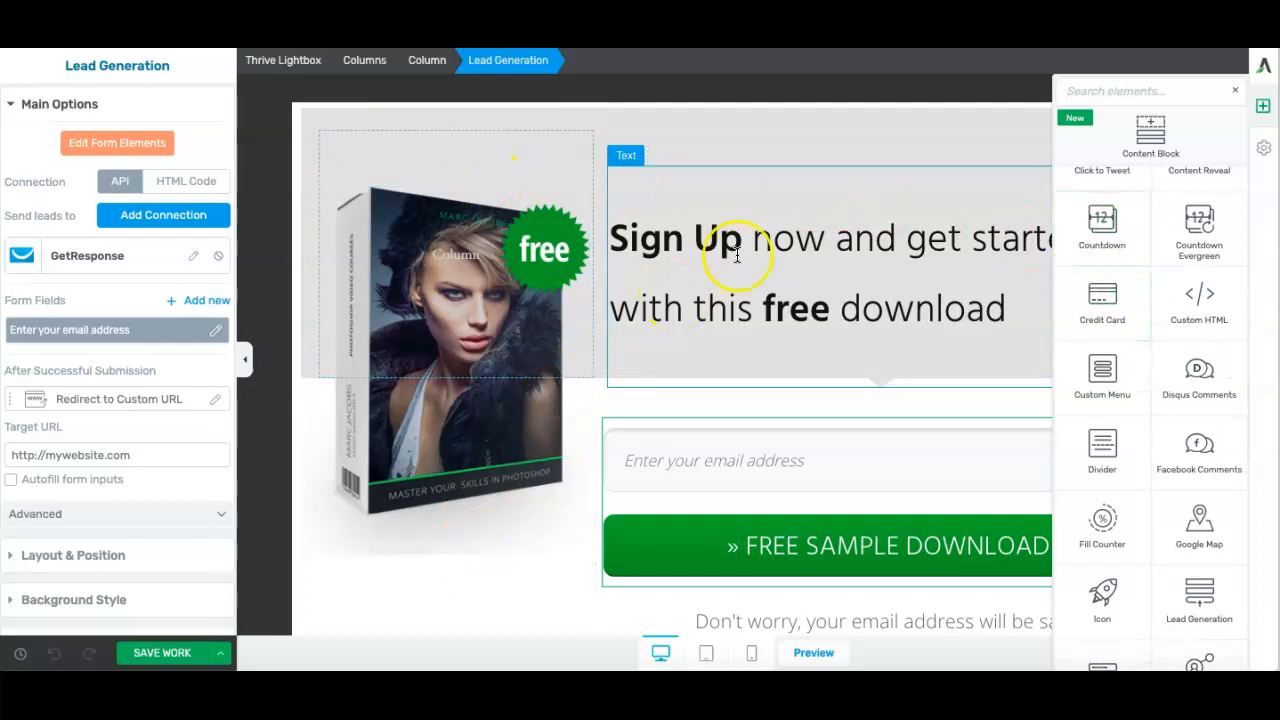
scroll("down", 3)
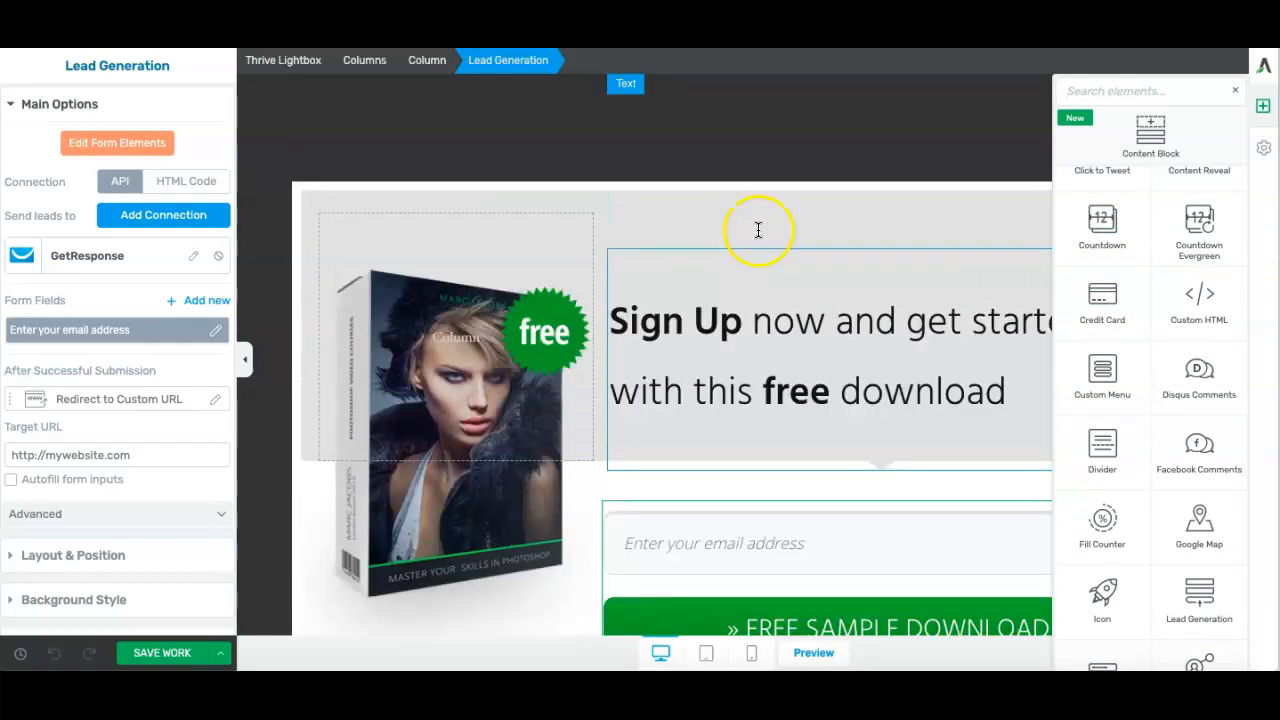
left_click(757, 230)
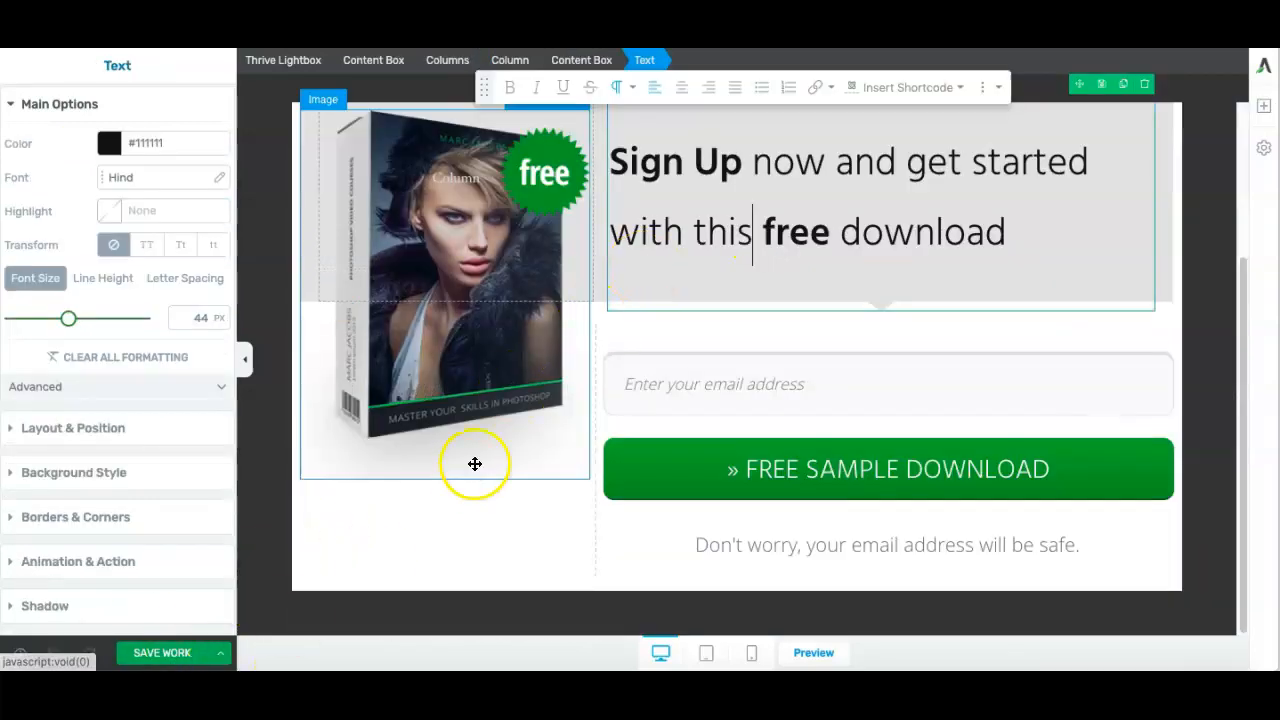
left_click(161, 652)
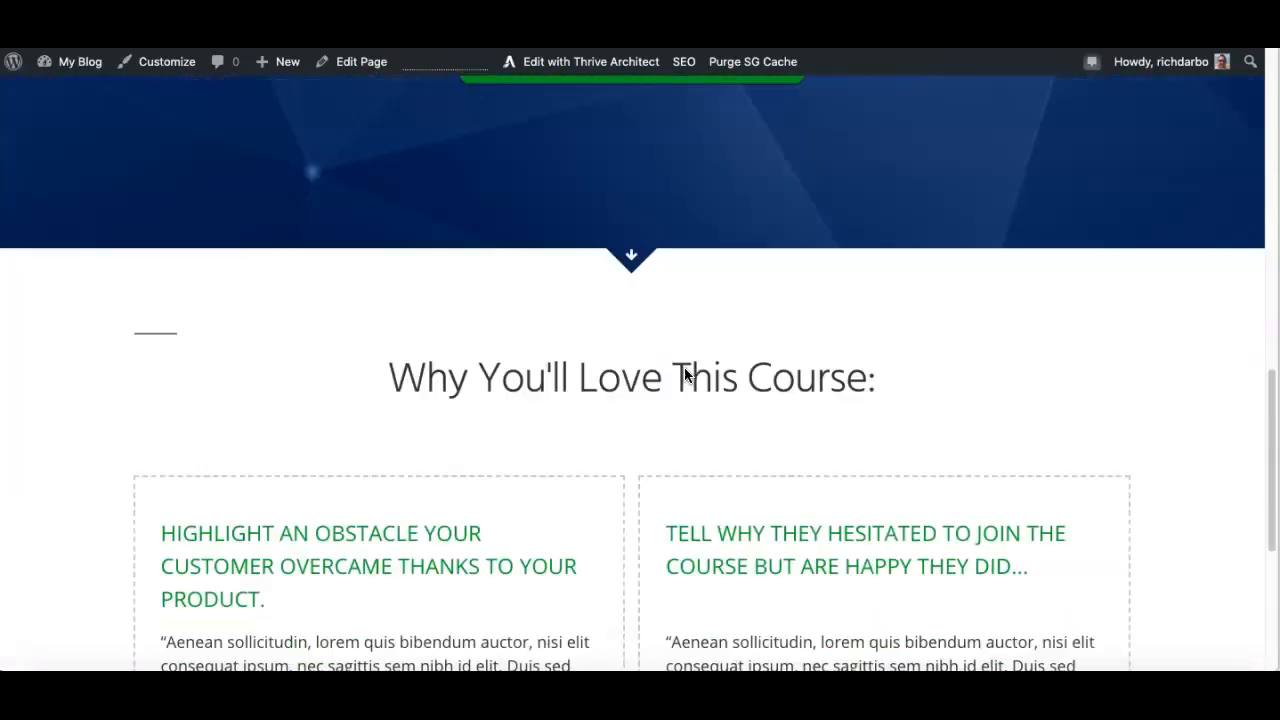
scroll("up", 3)
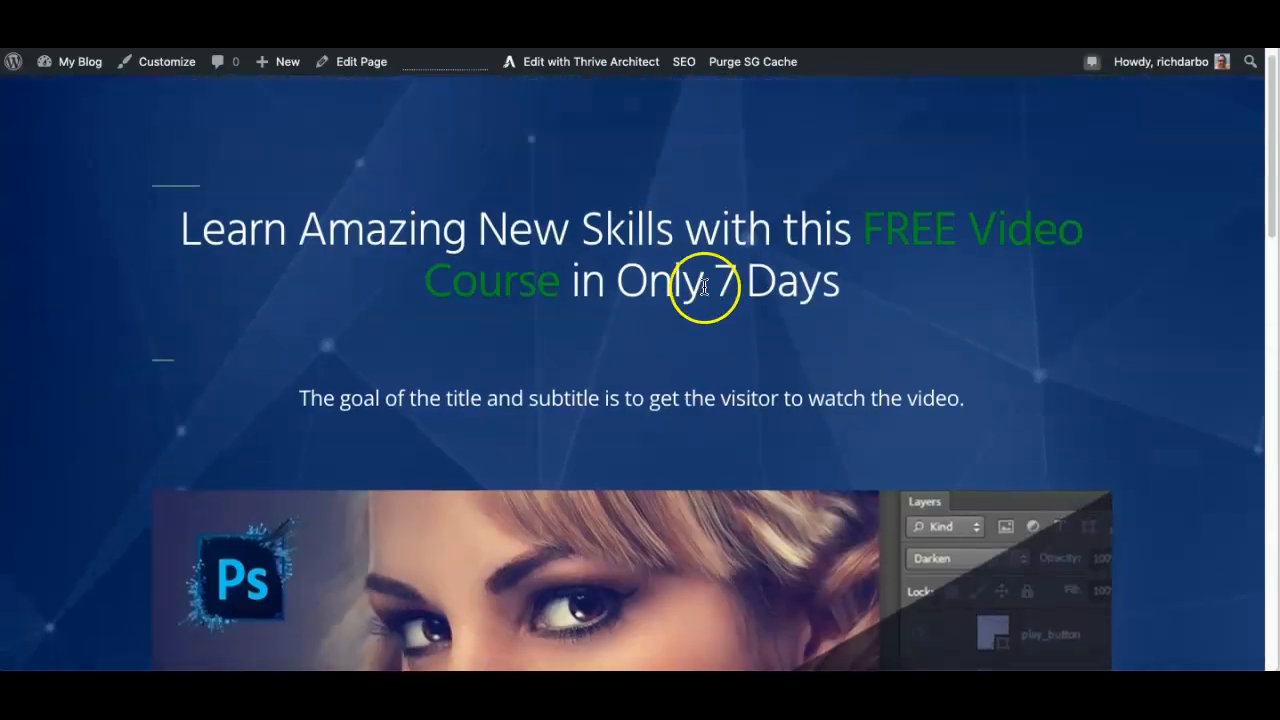